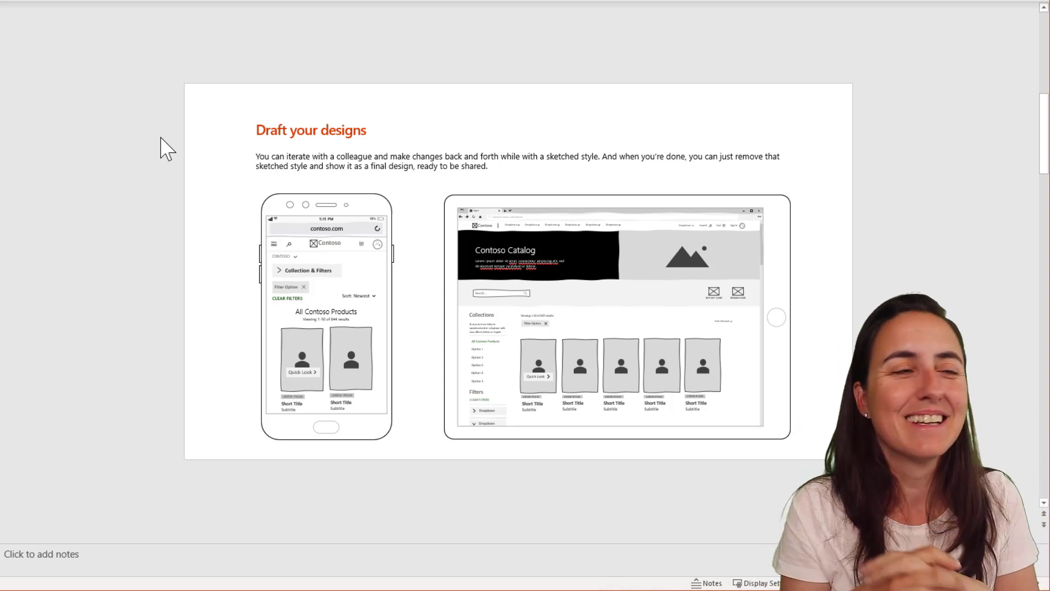
pyautogui.moveTo(298, 197)
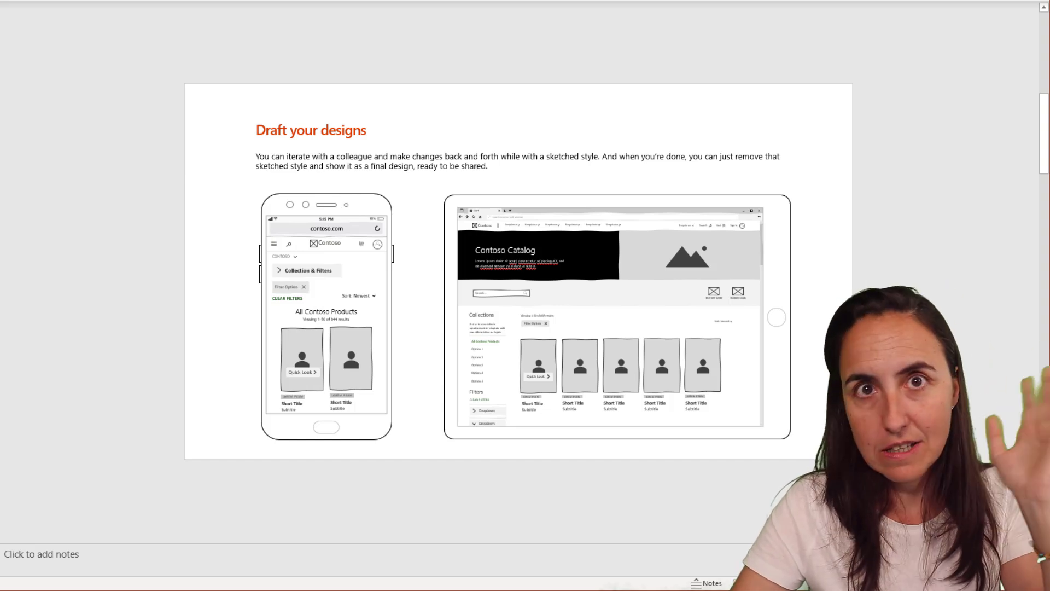
pyautogui.moveTo(37, 199)
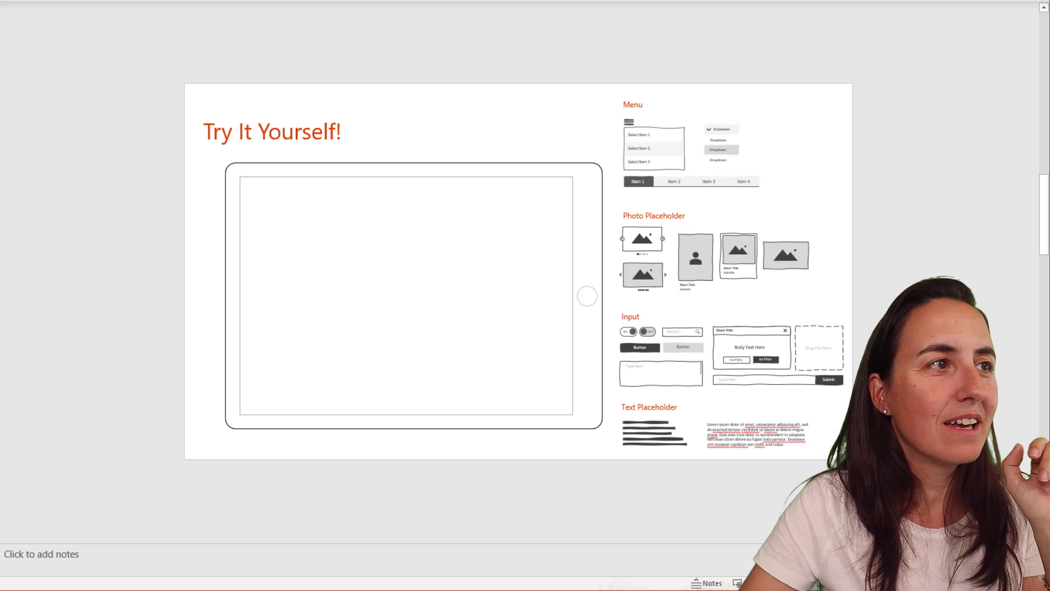
# Advance to the Full Toolkit slide and scroll through its wireframe elements.
pyautogui.click(402, 295)
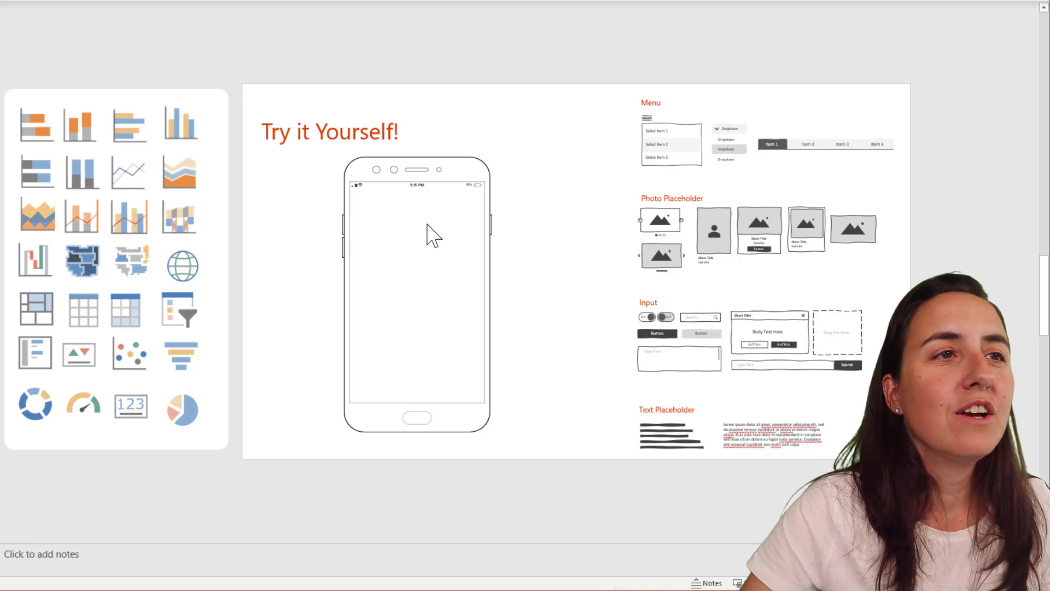
pyautogui.moveTo(835, 349)
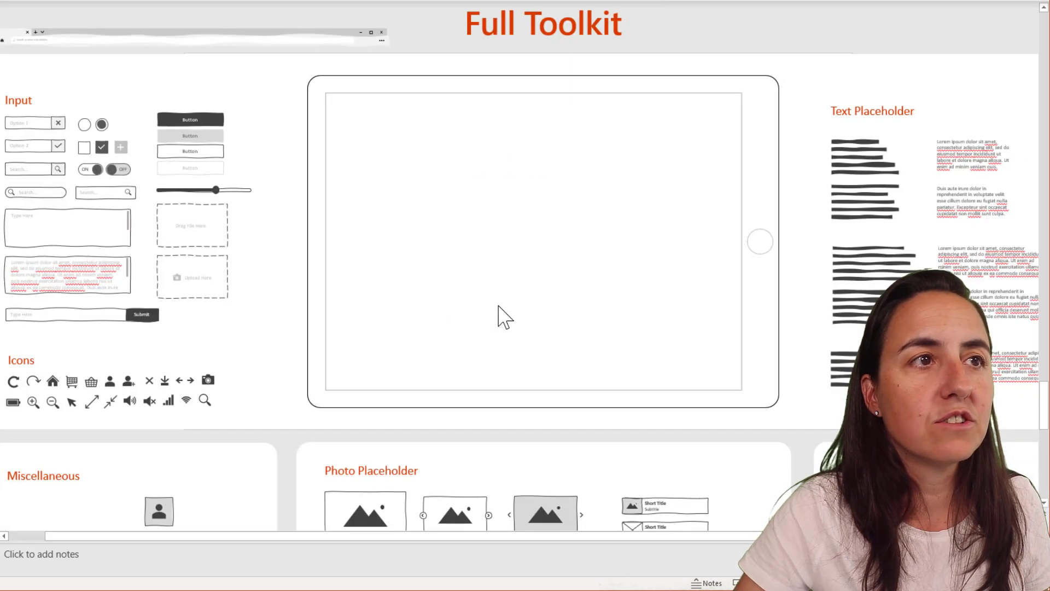
pyautogui.scroll(-3)
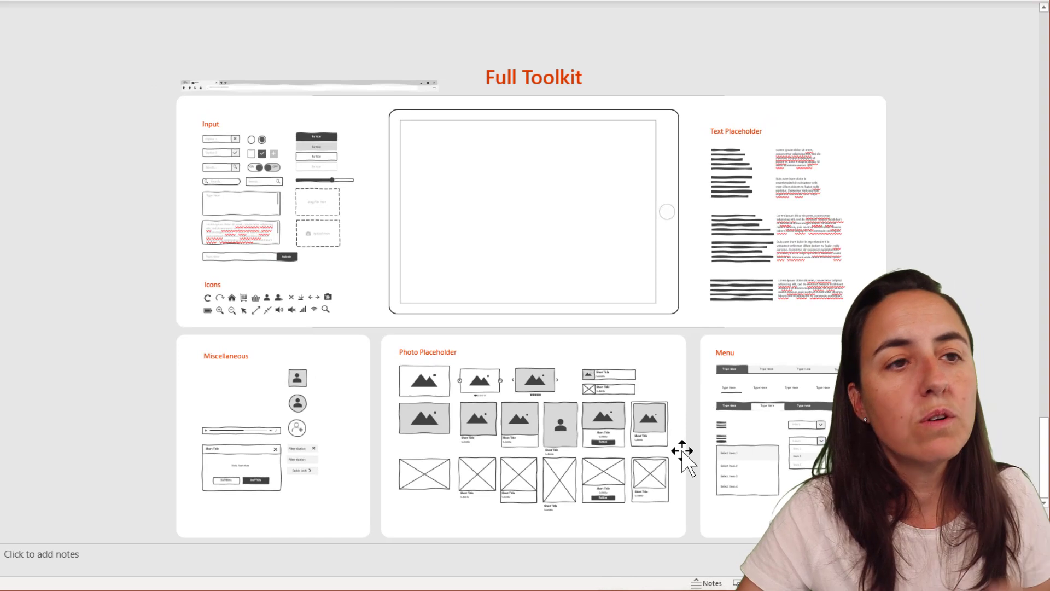
pyautogui.moveTo(311, 432)
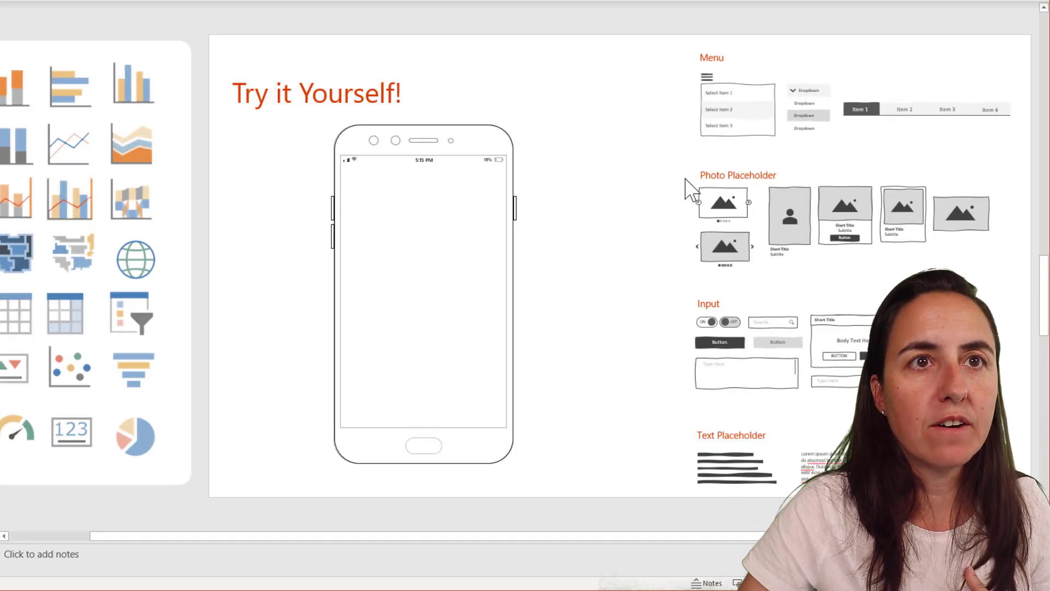
# Retype the copied heading as 'Ttile' and copy the sketched search box beneath it.
pyautogui.click(712, 57)
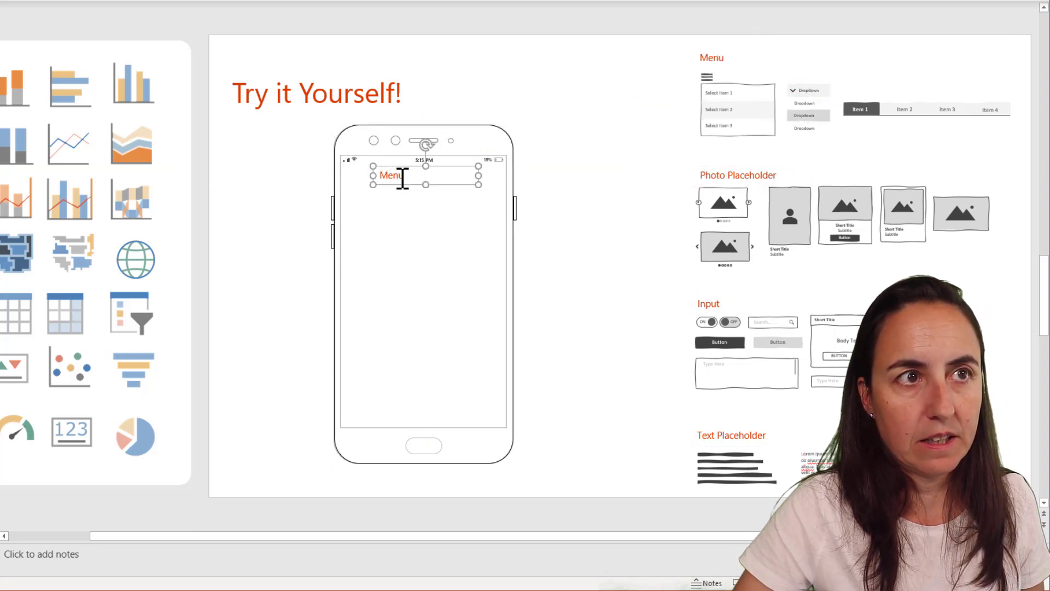
pyautogui.write('Ttile')
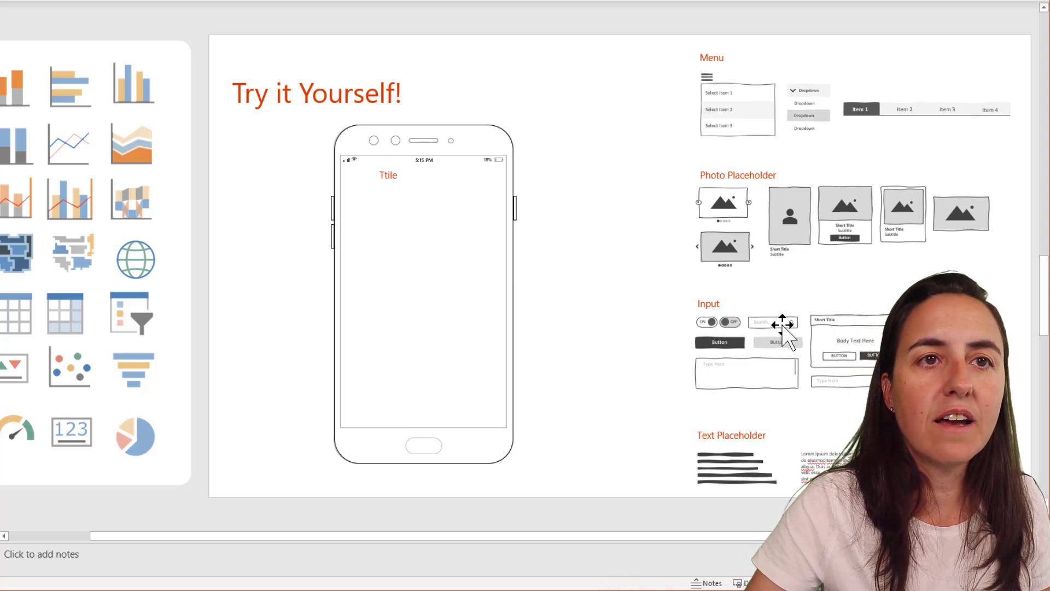
pyautogui.click(772, 323)
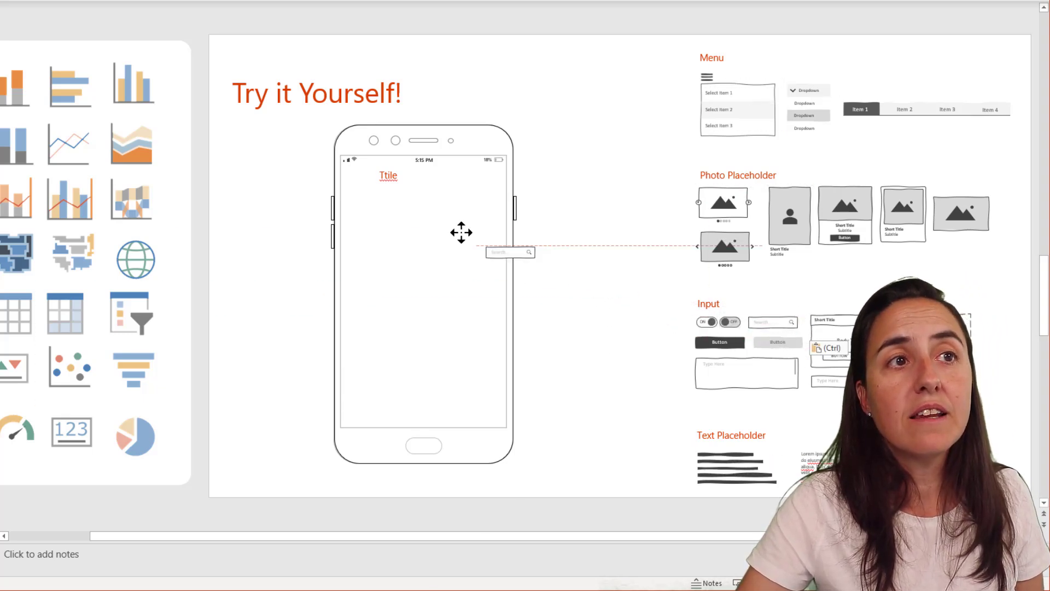
pyautogui.moveTo(509, 253); pyautogui.dragTo(395, 200)
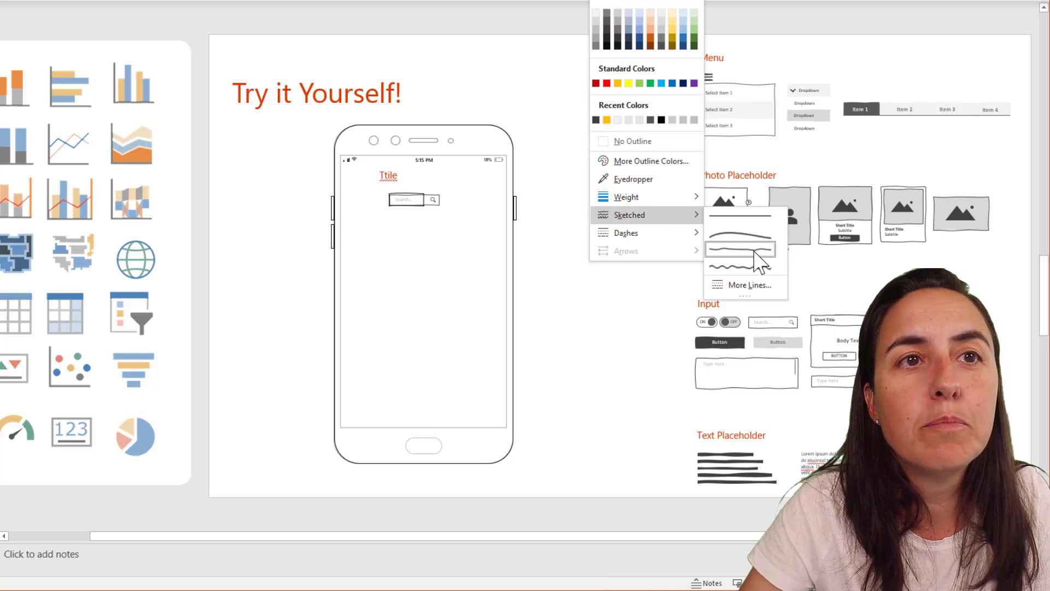
pyautogui.moveTo(749, 228)
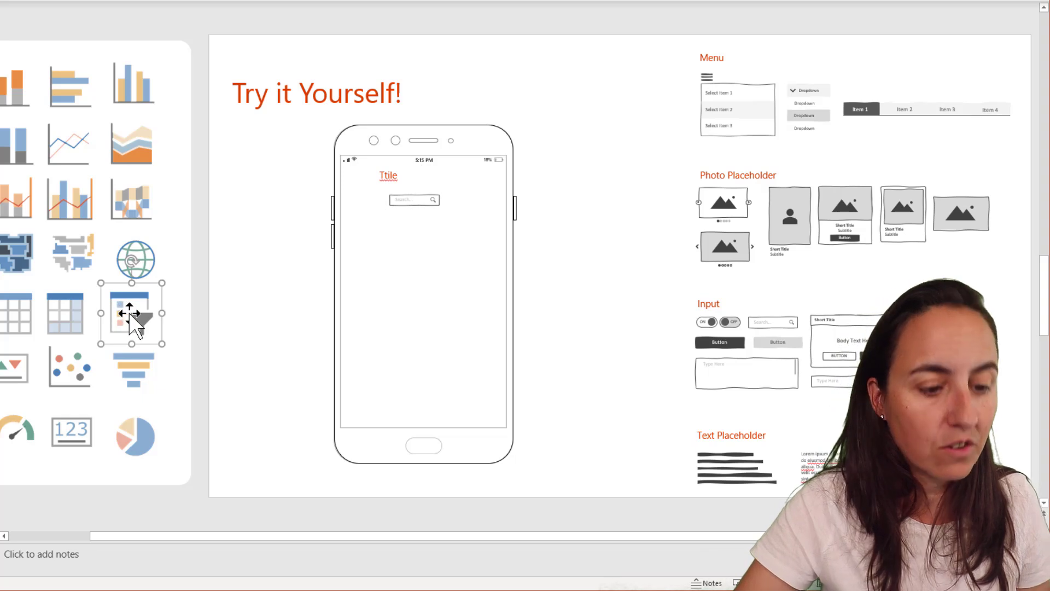
# Copy the slicer icon beside the search box and a table icon into the phone.
pyautogui.moveTo(132, 313); pyautogui.dragTo(395, 215)
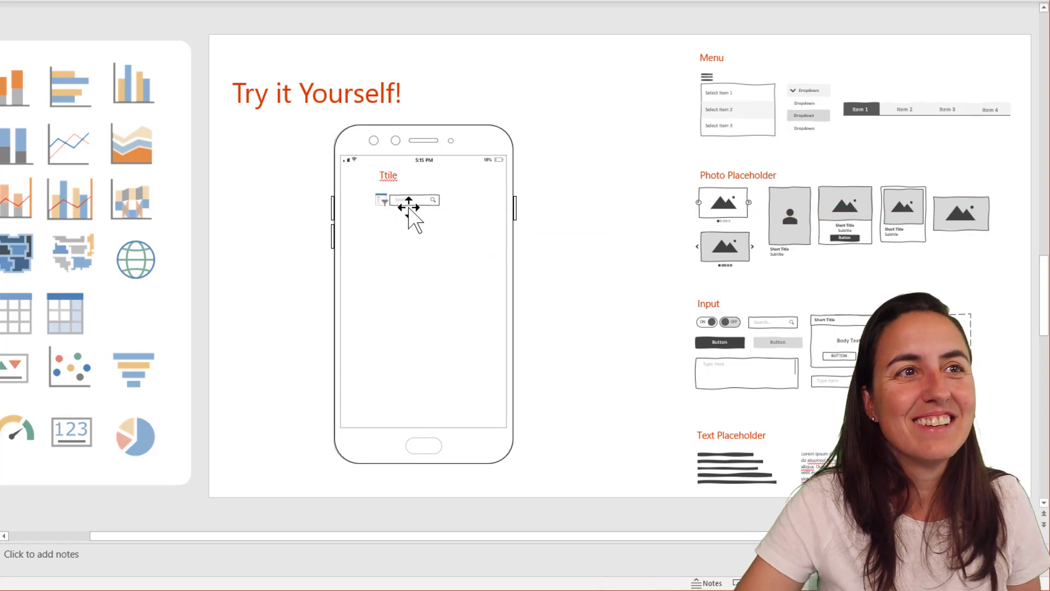
pyautogui.moveTo(475, 235)
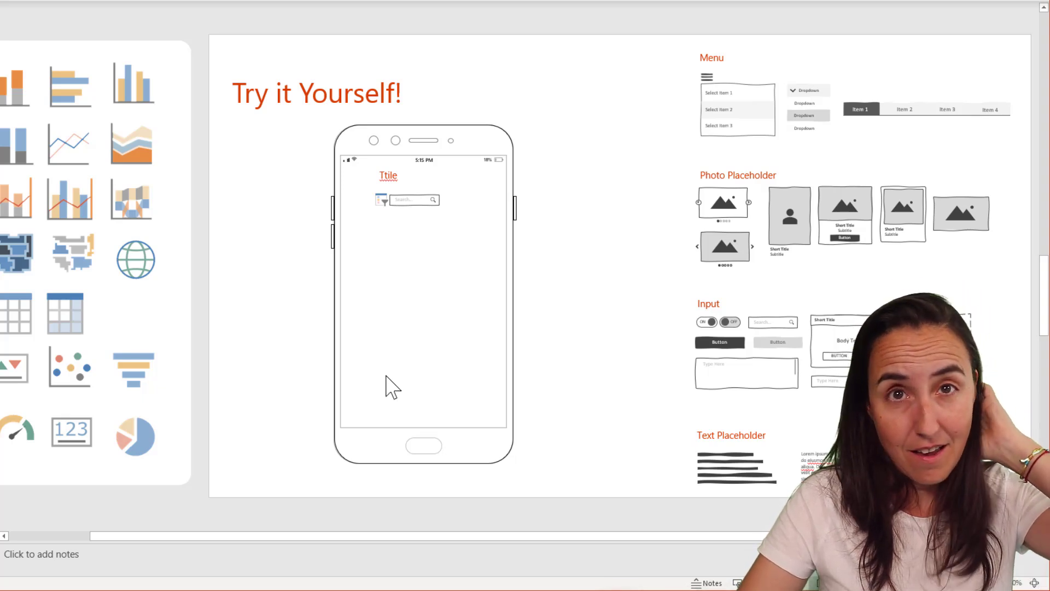
pyautogui.moveTo(426, 358)
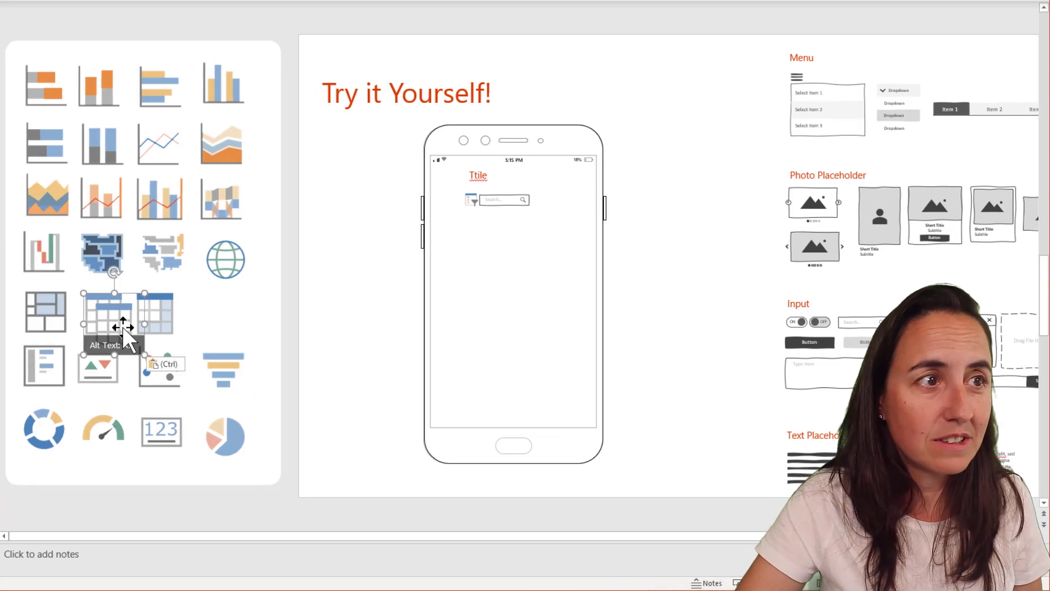
pyautogui.moveTo(123, 322); pyautogui.dragTo(468, 241)
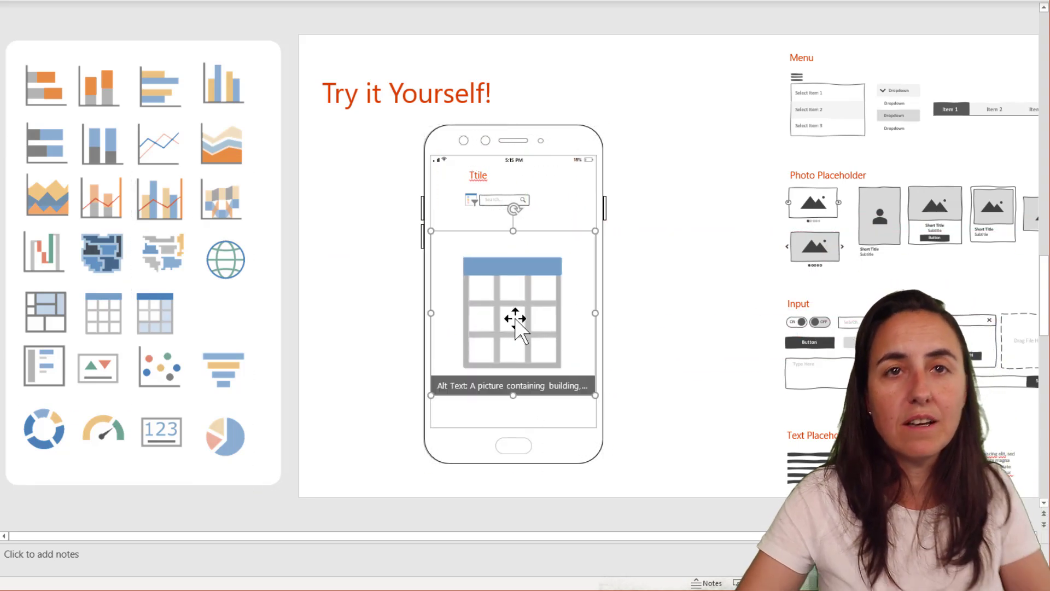
pyautogui.moveTo(561, 320)
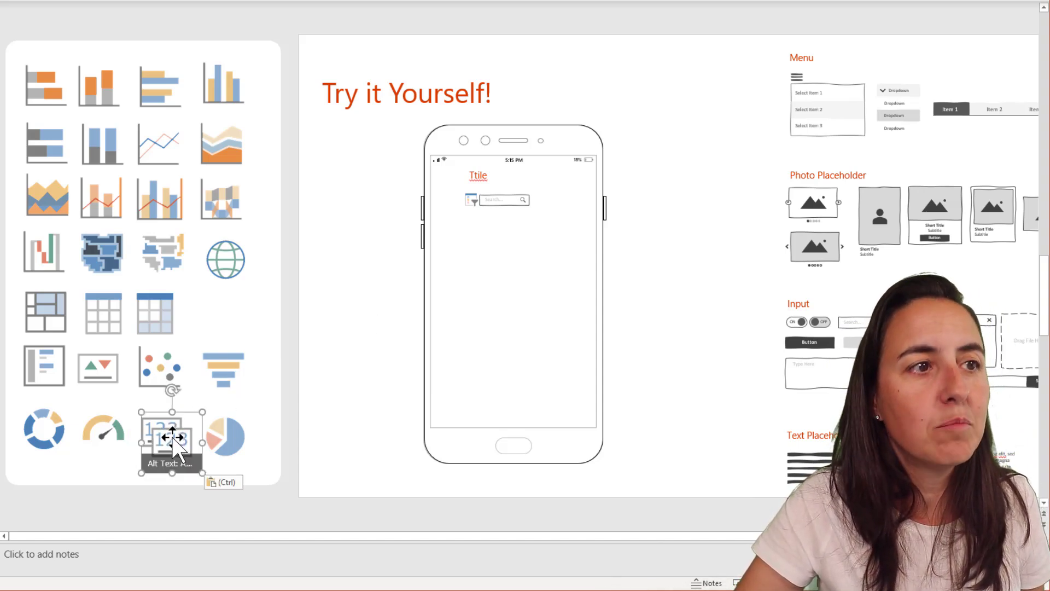
# Copy two 123 KPI card icons side by side below the search box.
pyautogui.moveTo(171, 435); pyautogui.dragTo(459, 246)
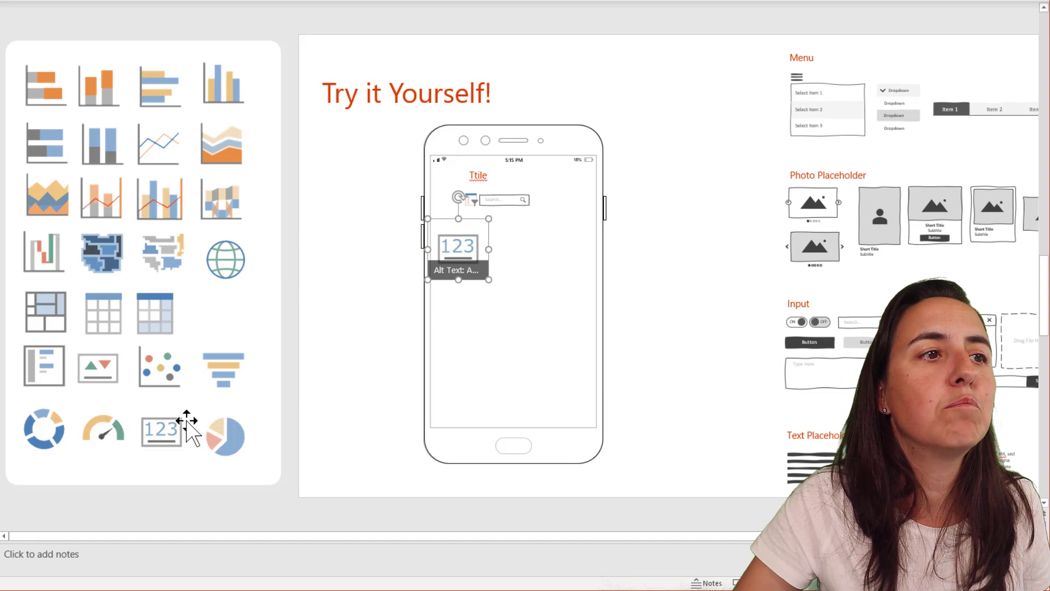
pyautogui.click(160, 431)
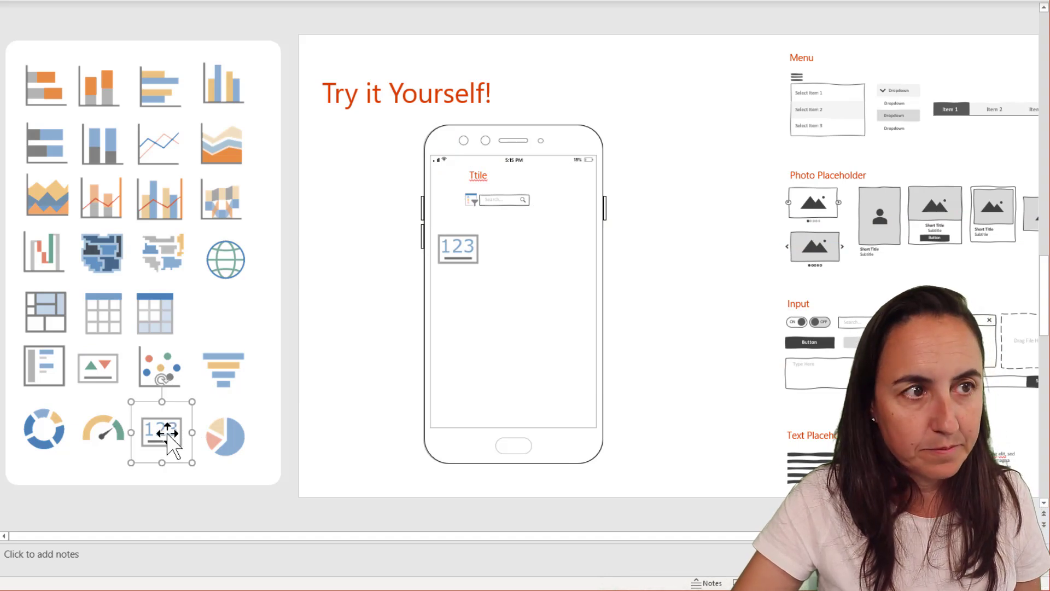
pyautogui.moveTo(161, 432); pyautogui.dragTo(542, 246)
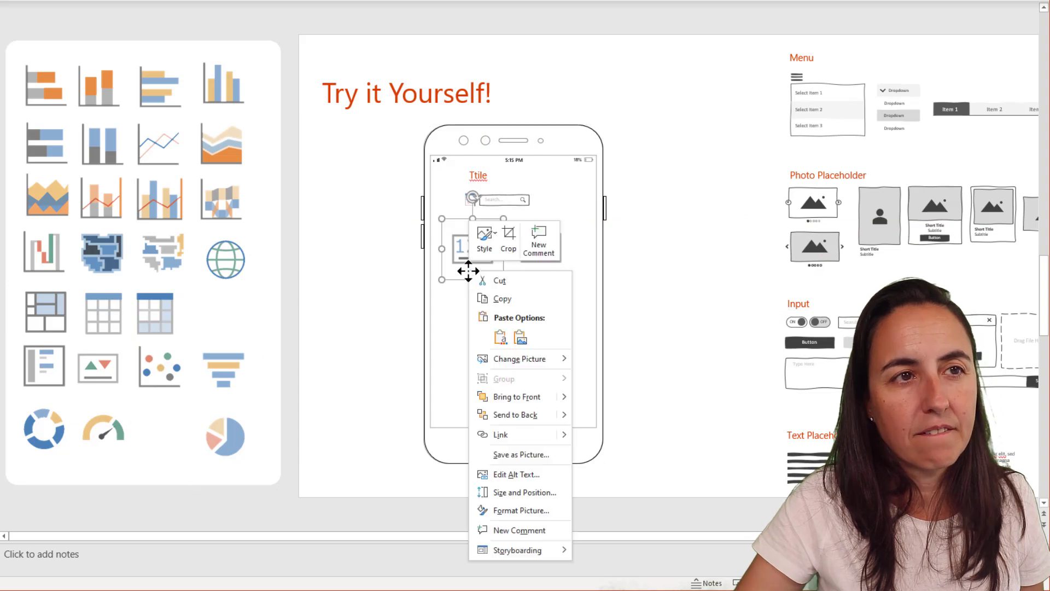
pyautogui.moveTo(477, 305)
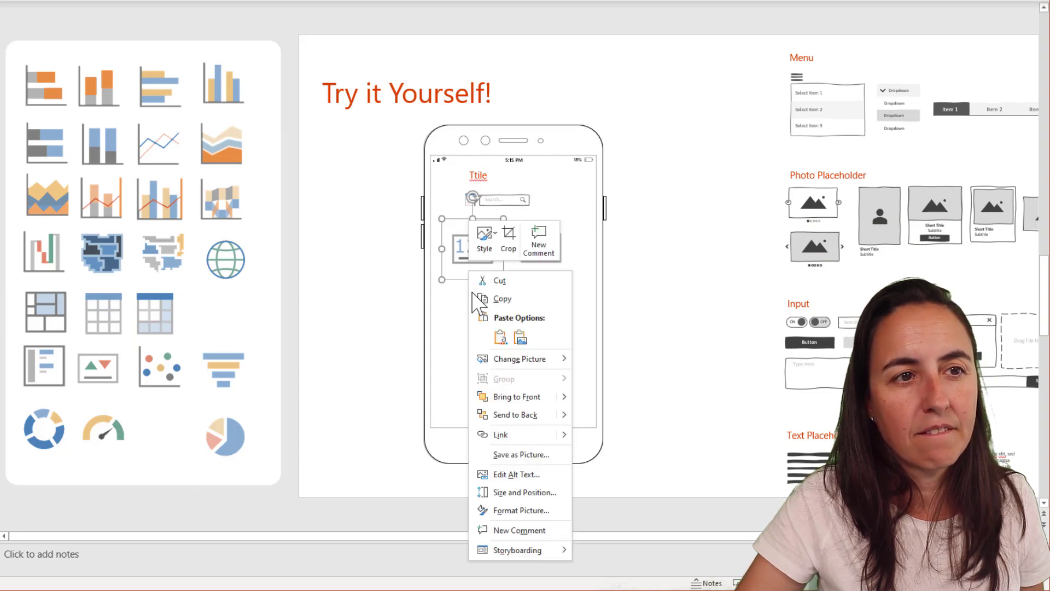
# Replace the first KPI card's automatic alt text with a sales description.
pyautogui.click(516, 474)
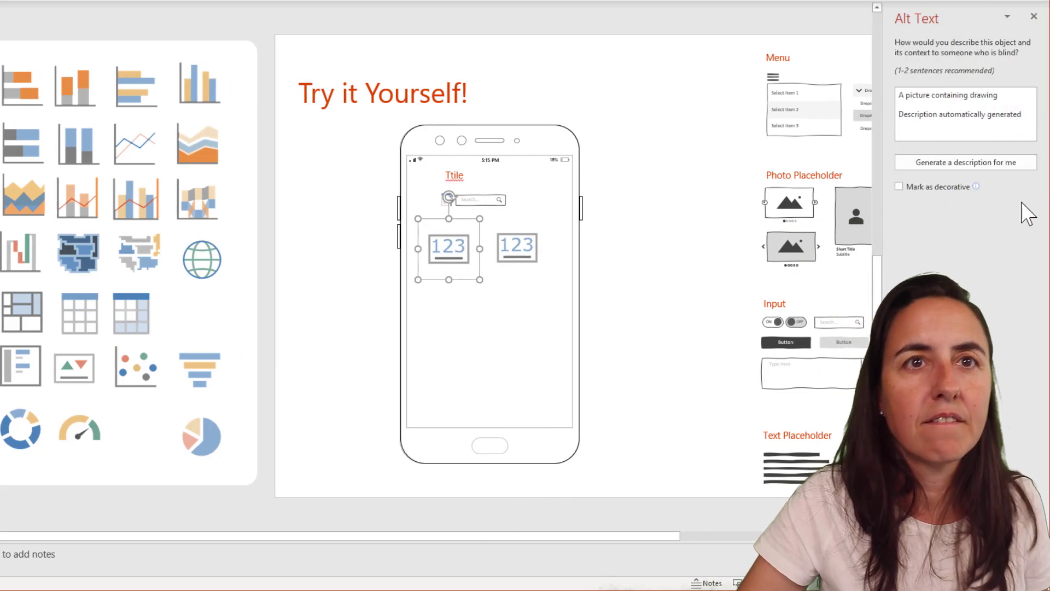
pyautogui.click(945, 114)
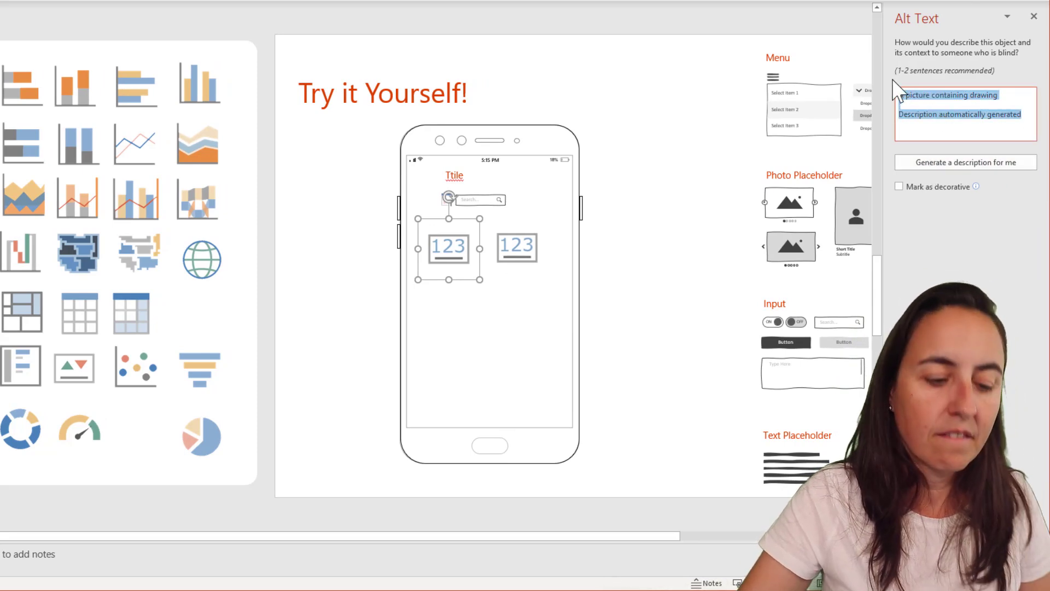
pyautogui.write('Sales b')
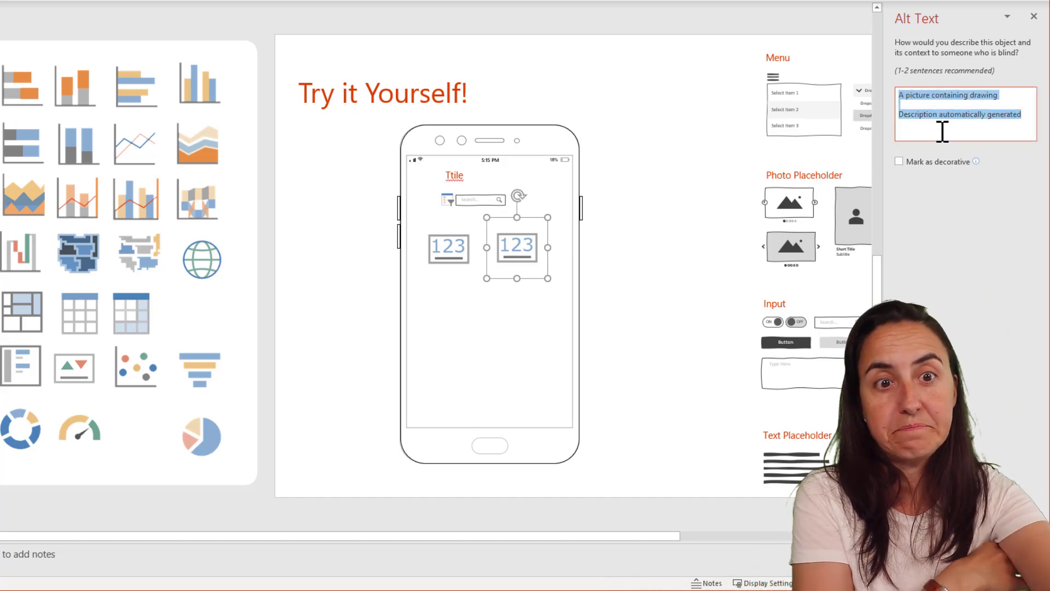
pyautogui.write('Sa')
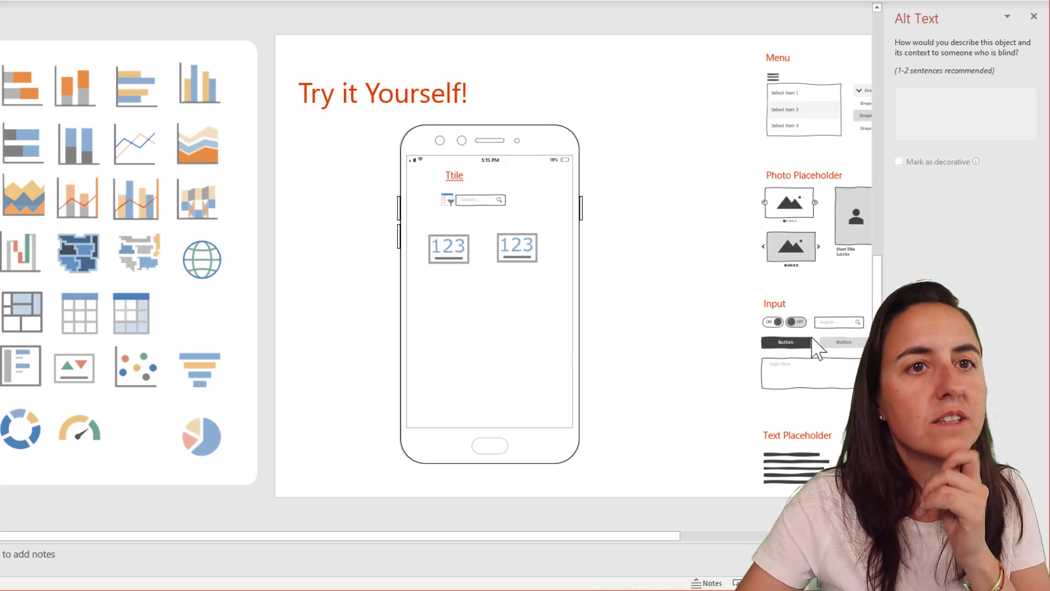
# Copy the text placeholder lines below the KPI cards and enter summary text.
pyautogui.click(796, 466)
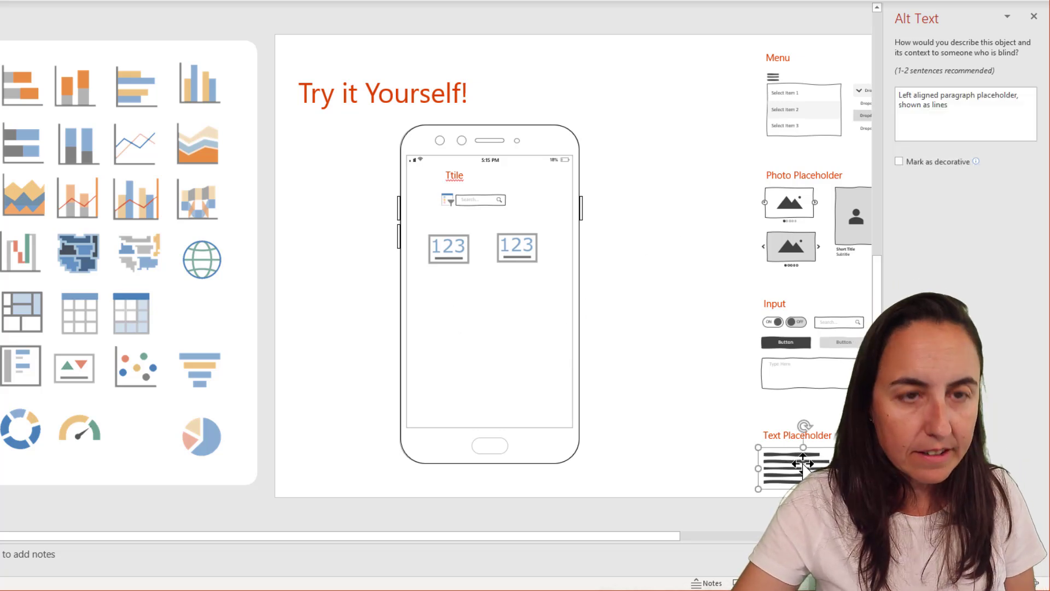
pyautogui.moveTo(791, 465); pyautogui.dragTo(486, 301)
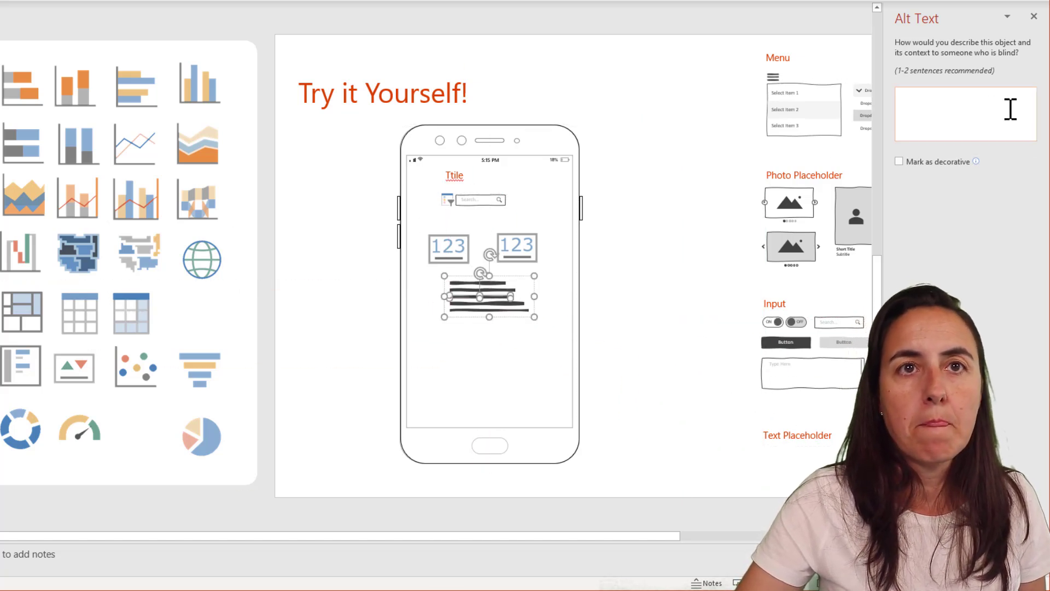
pyautogui.write('Thi')
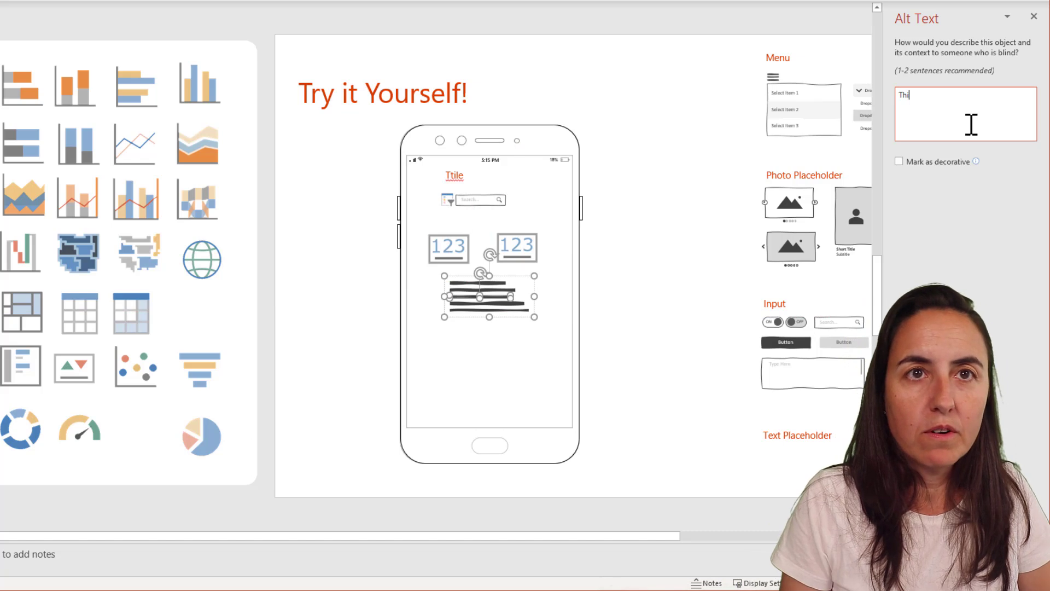
pyautogui.write('Summar')
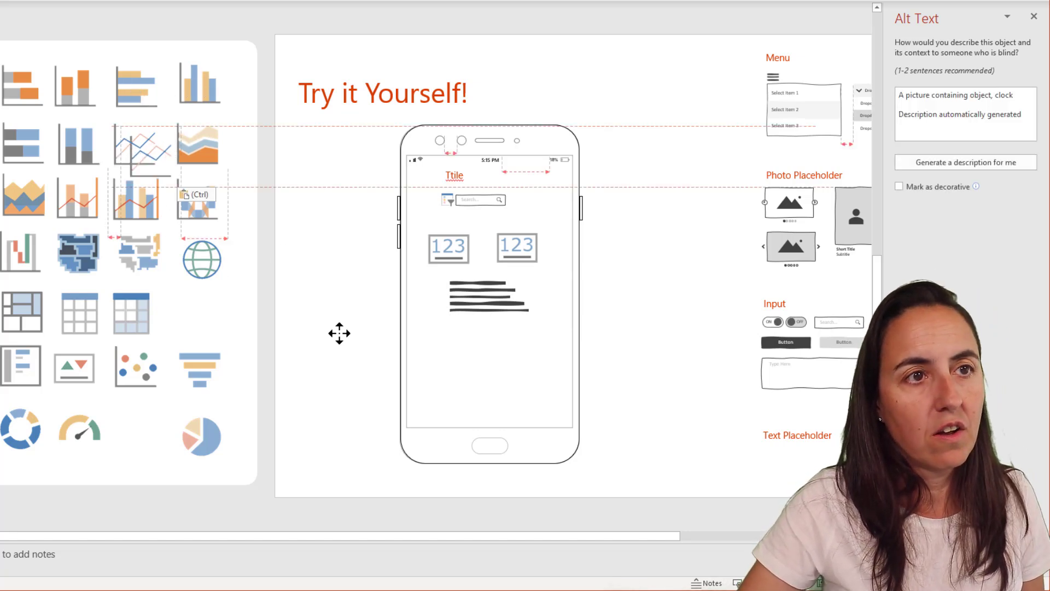
# Copy the line chart onto the phone and set its alt text to 'sales trend by year'.
pyautogui.moveTo(138, 144); pyautogui.dragTo(451, 359)
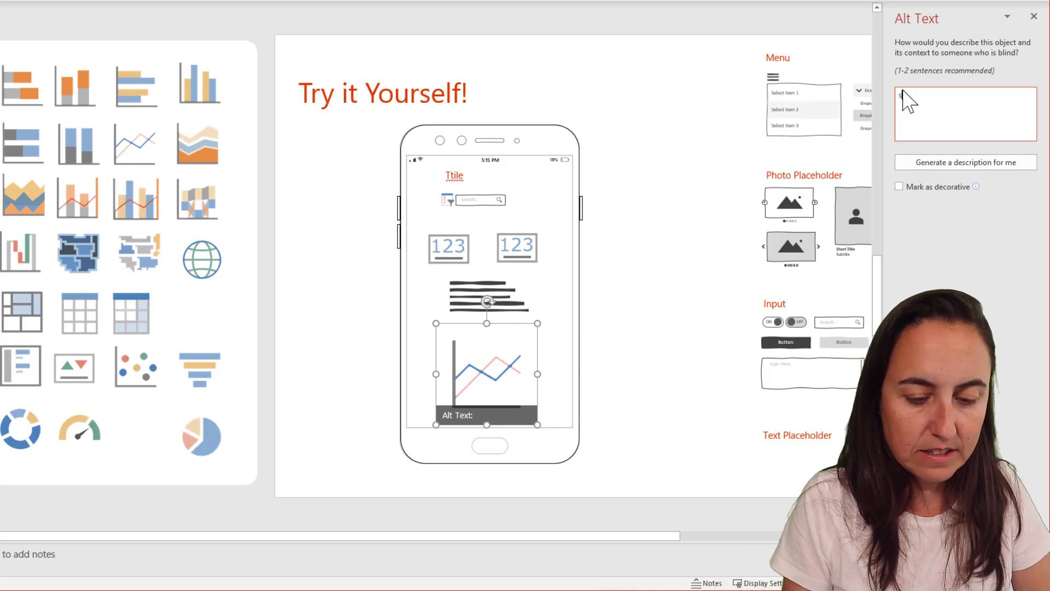
pyautogui.write('sales t')
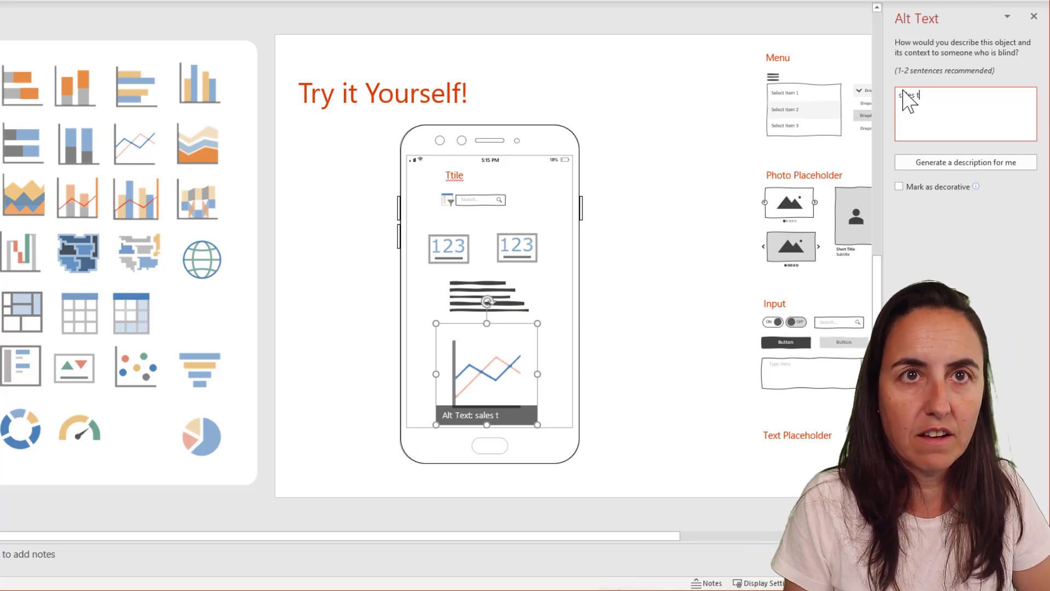
pyautogui.write('red')
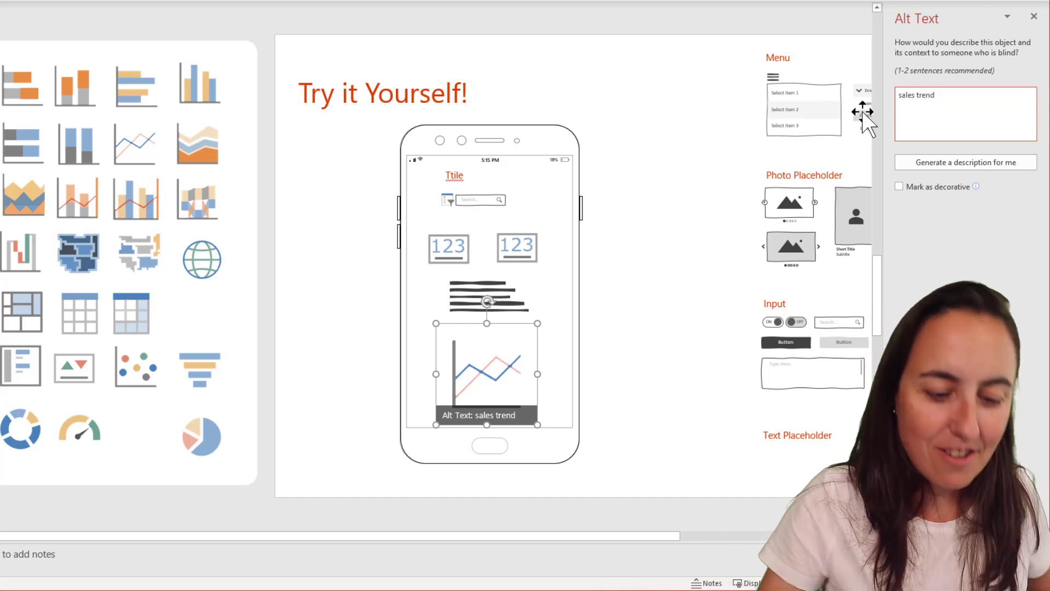
pyautogui.write('by year')
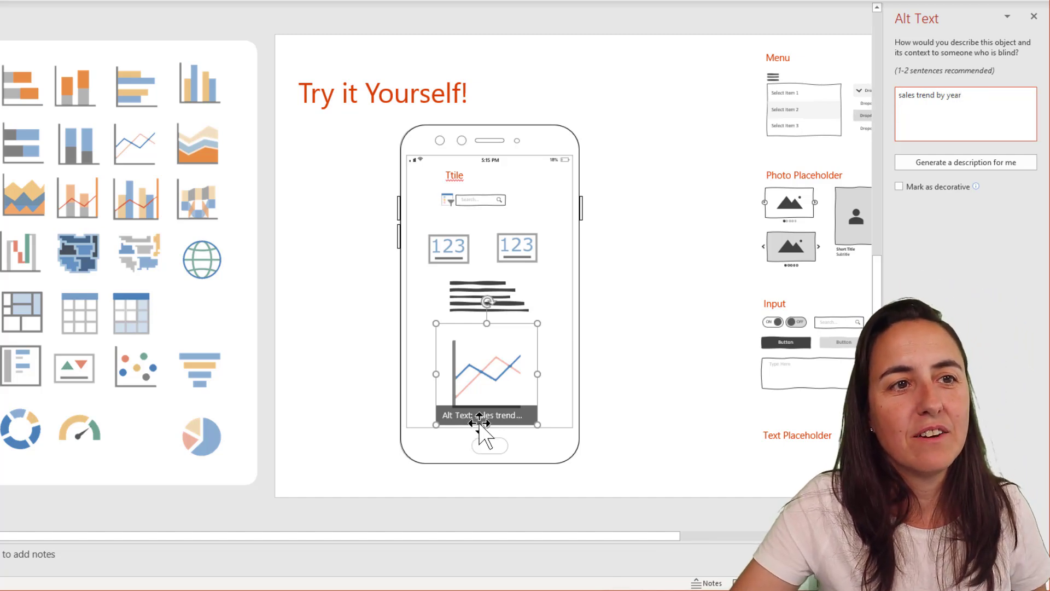
pyautogui.click(964, 113)
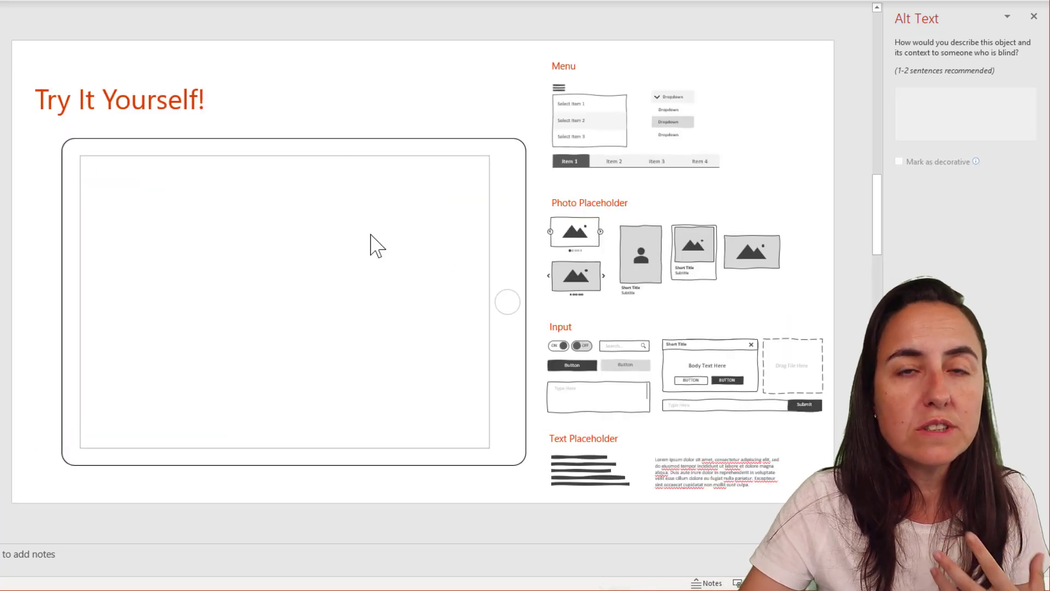
pyautogui.moveTo(397, 238)
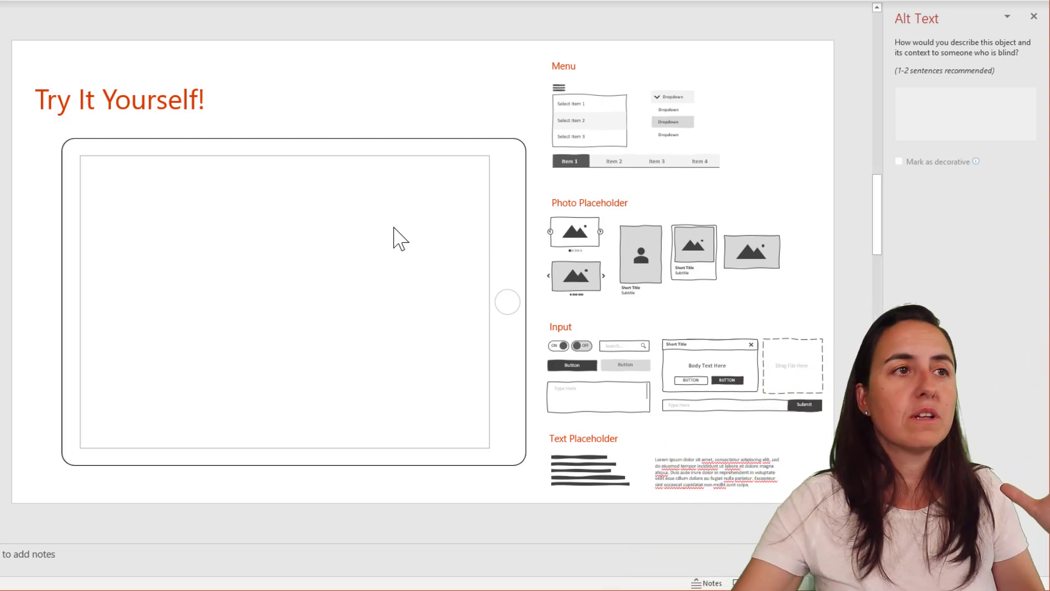
pyautogui.moveTo(194, 235)
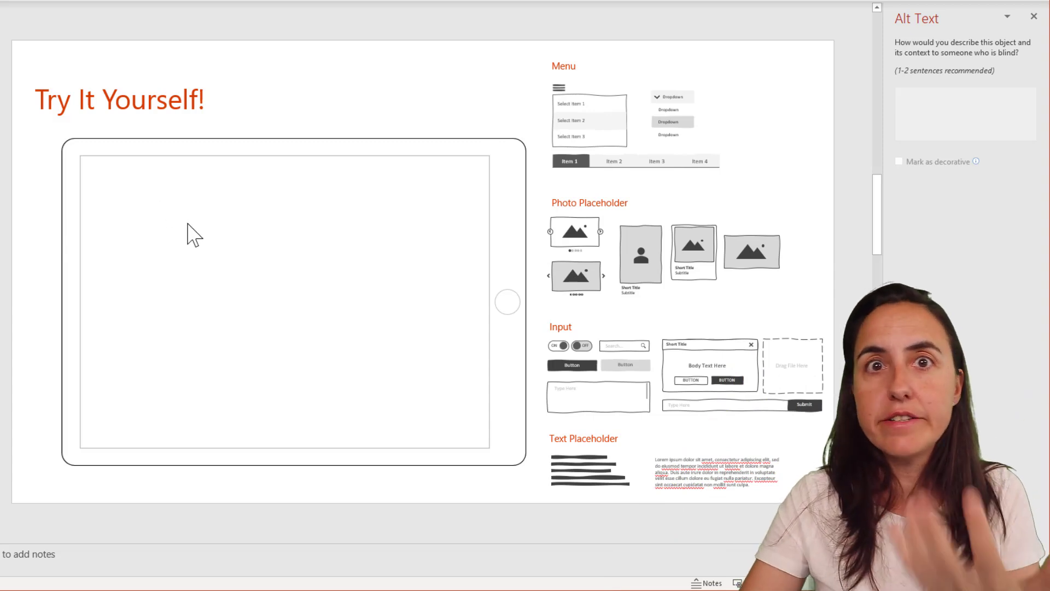
pyautogui.moveTo(231, 225)
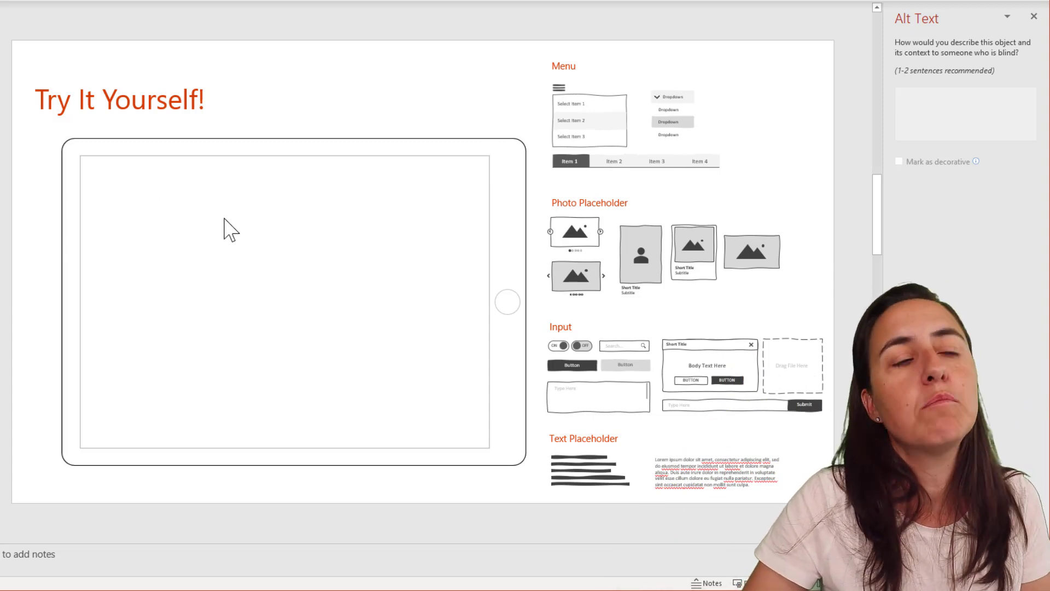
pyautogui.moveTo(144, 265)
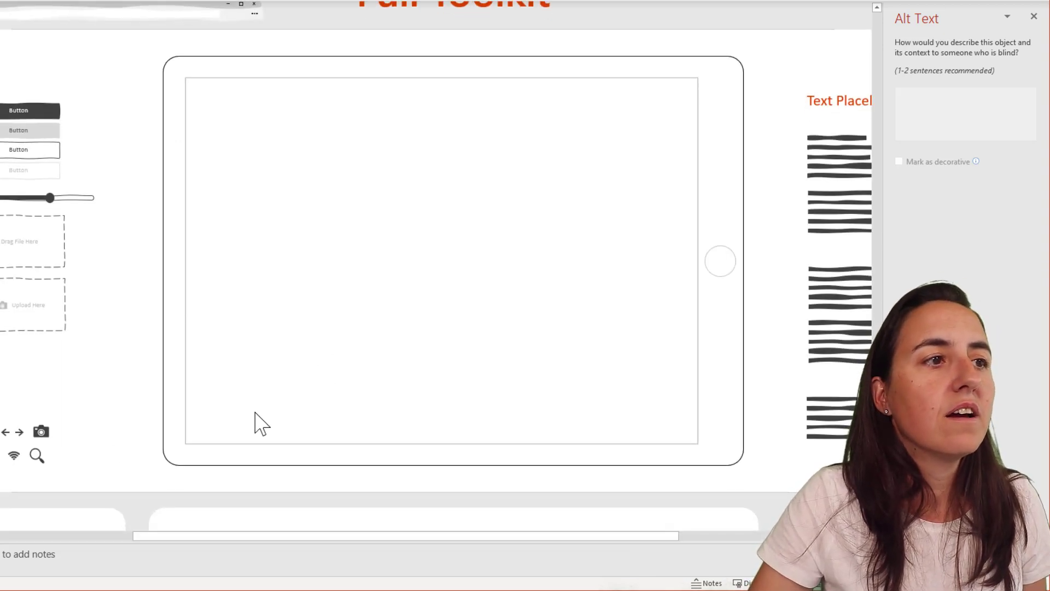
# Place the music player bar, alt text 'Music player placeholder', inside the tablet frame.
pyautogui.scroll(-3)
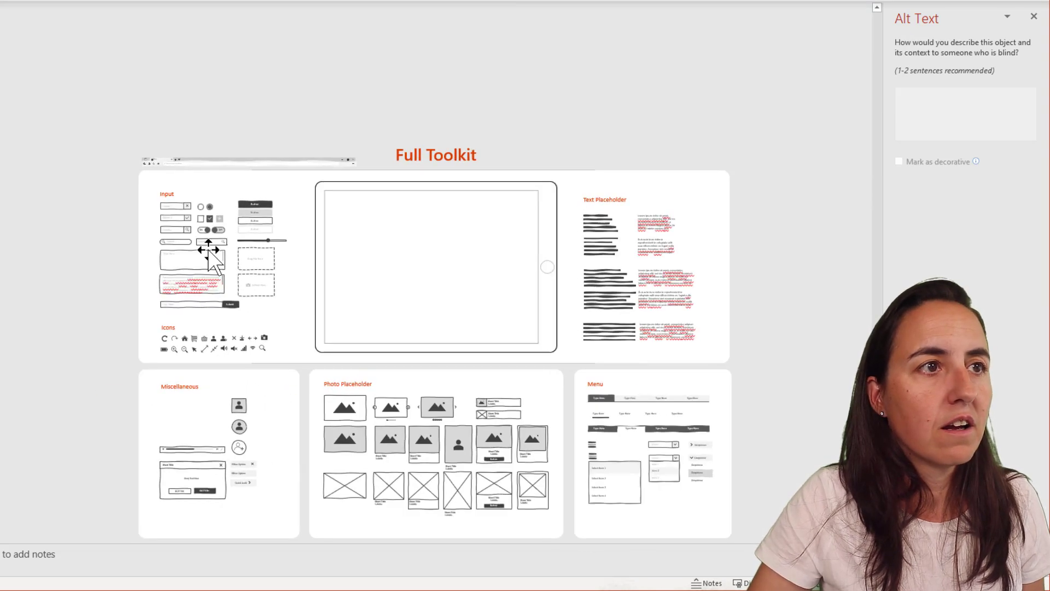
pyautogui.write('Music player placeholder')
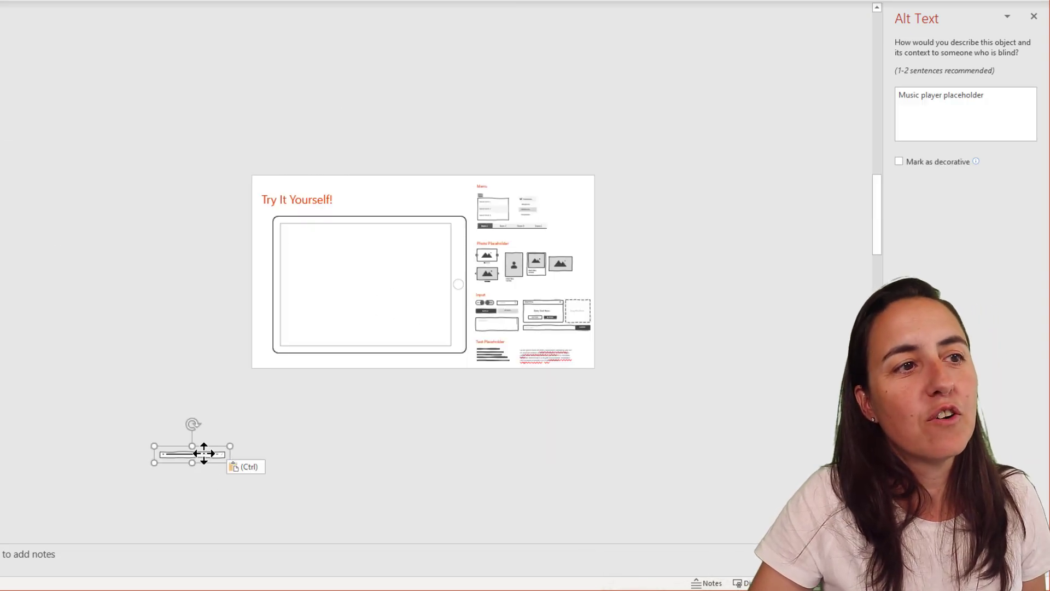
pyautogui.moveTo(193, 454); pyautogui.dragTo(394, 289)
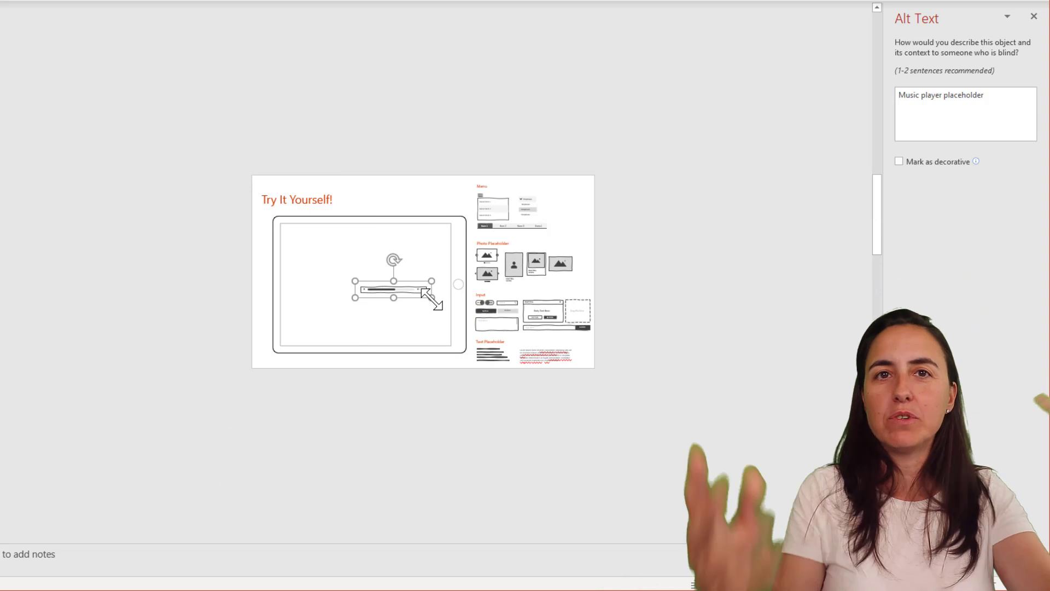